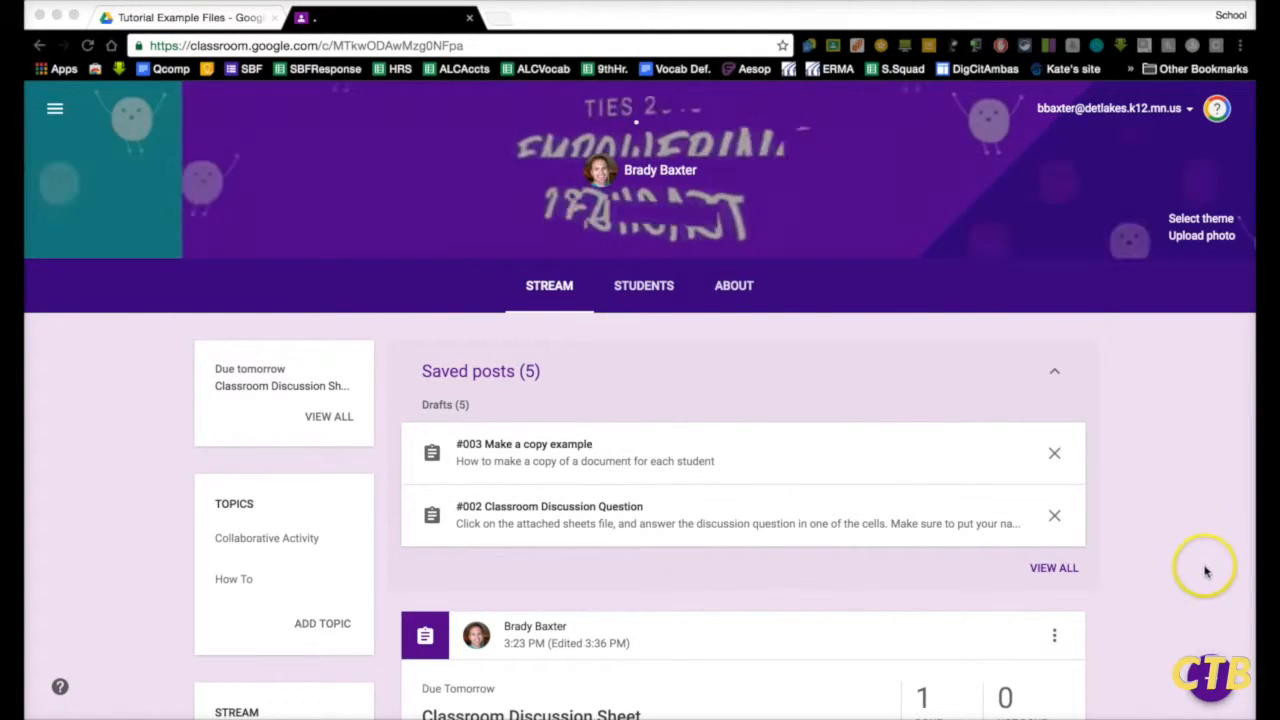
Discard a blank new assignment and open the '#003 Make a copy example' draft from Saved posts.
click(1210, 675)
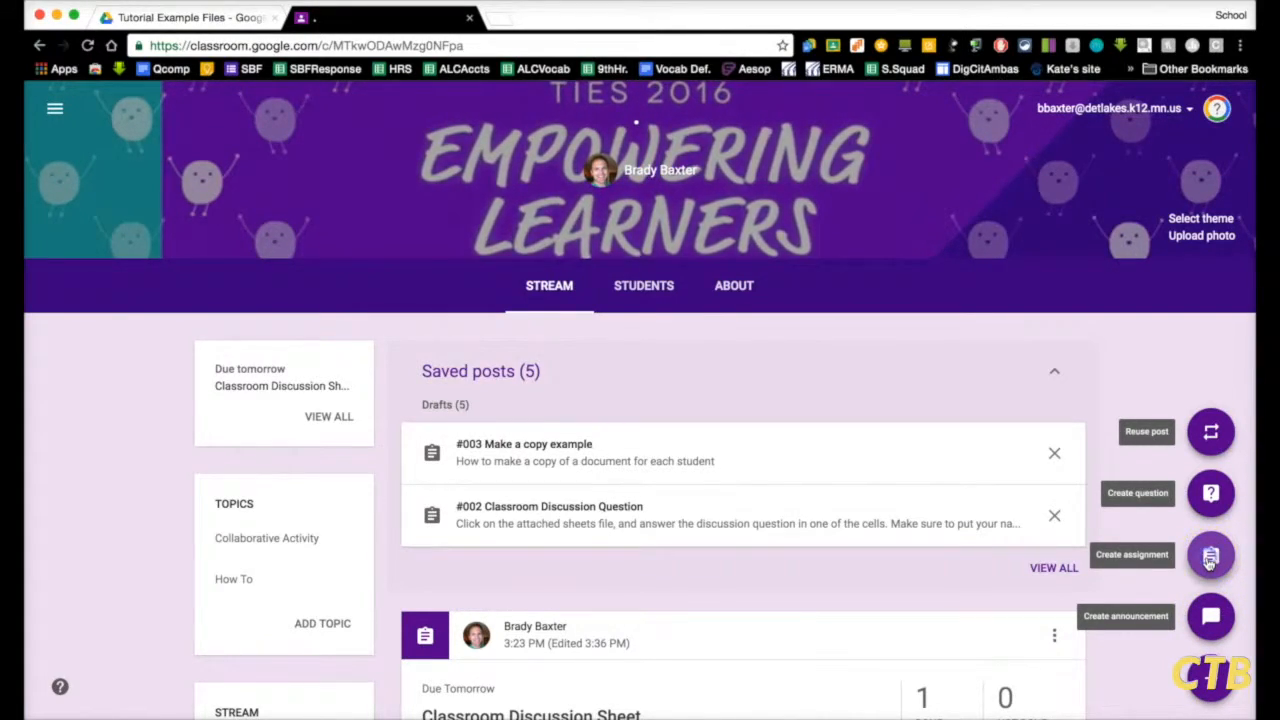
click(1210, 555)
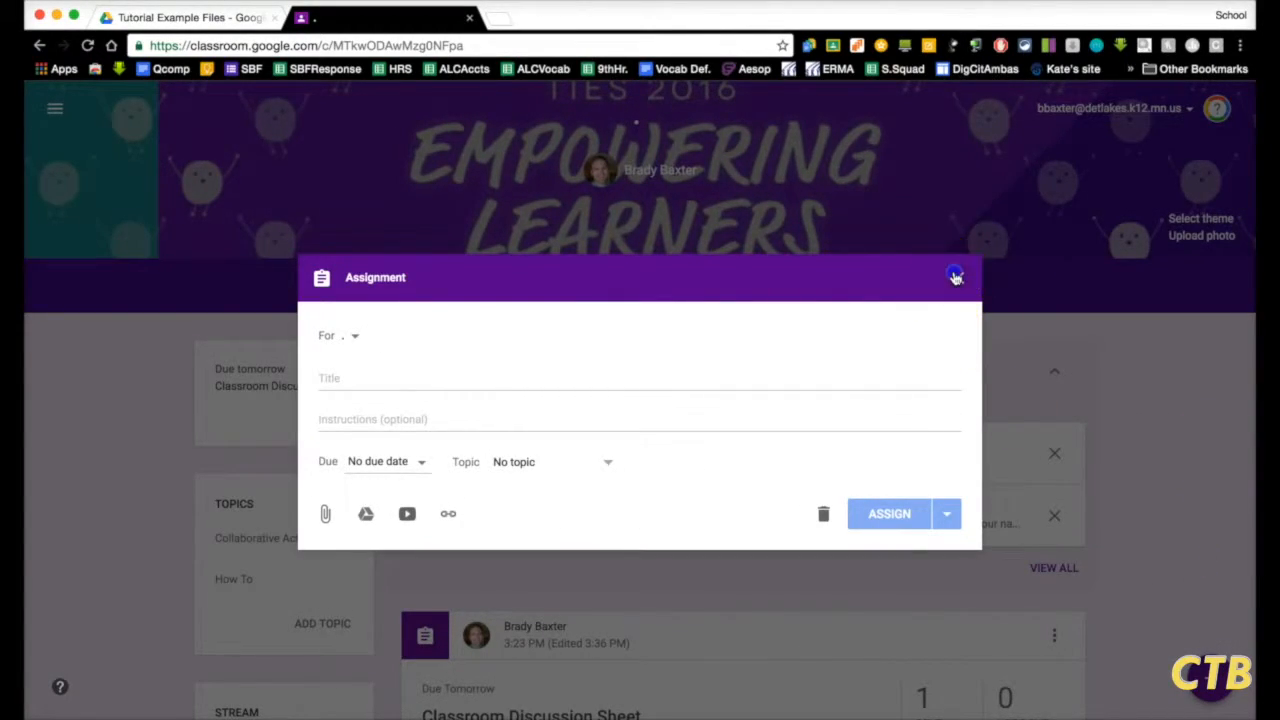
click(955, 277)
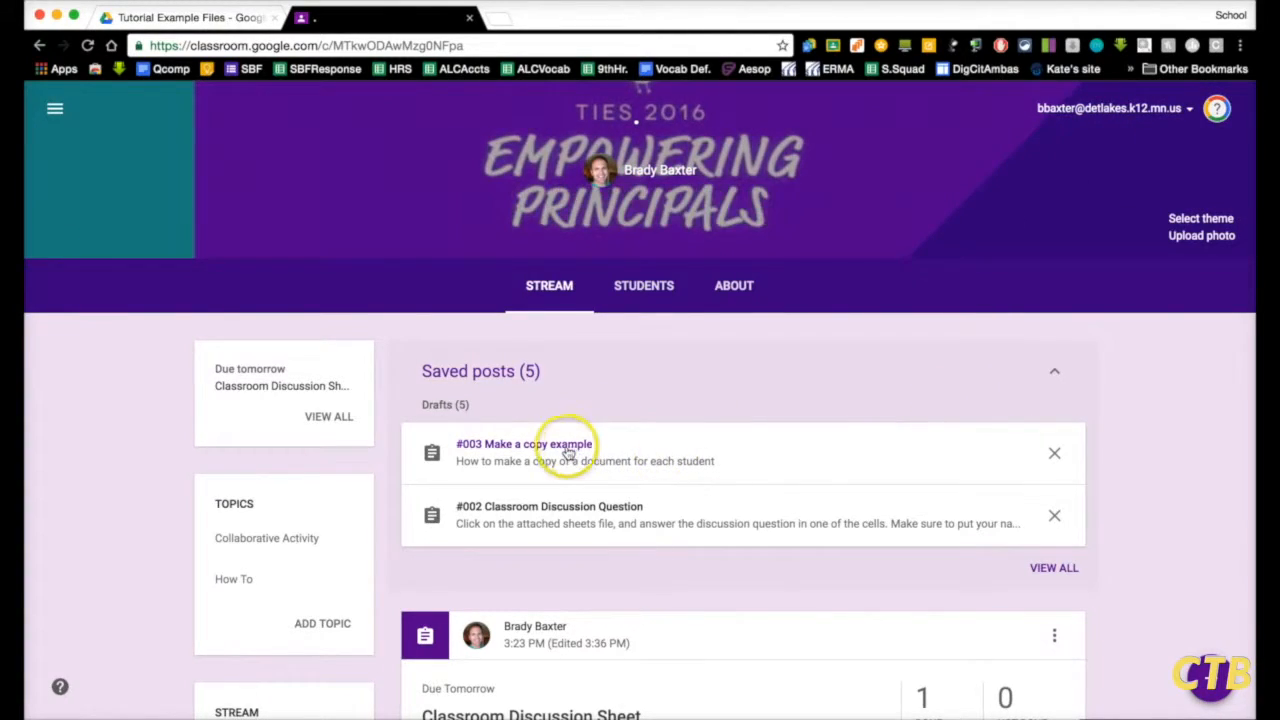
click(524, 444)
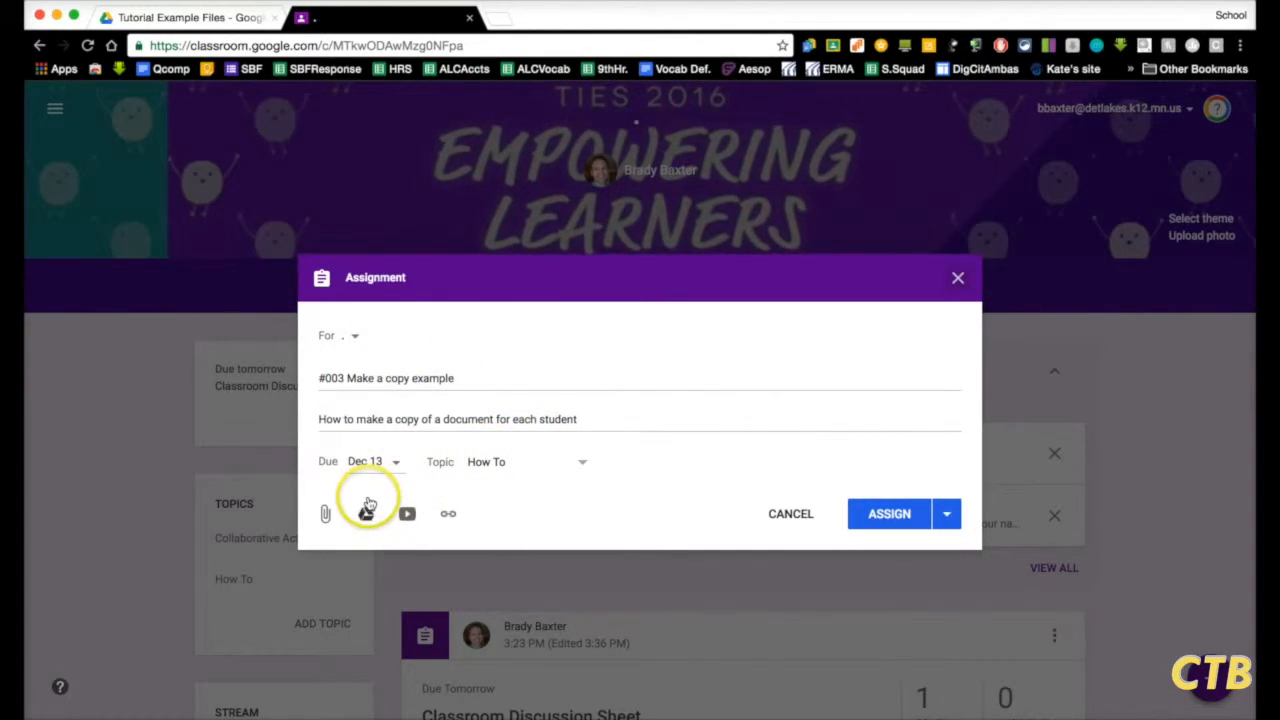
click(367, 513)
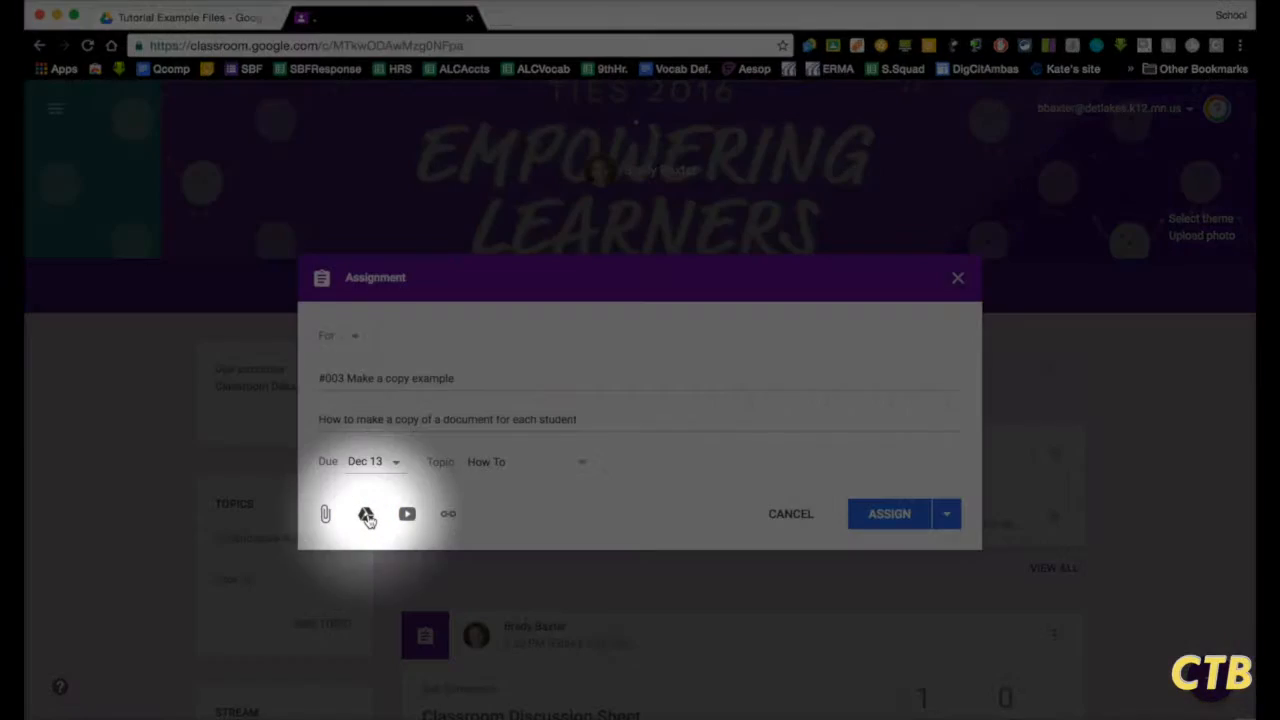
Attach the recent Google Doc 'Slavery in the South...AND the North' from Google Drive.
click(366, 513)
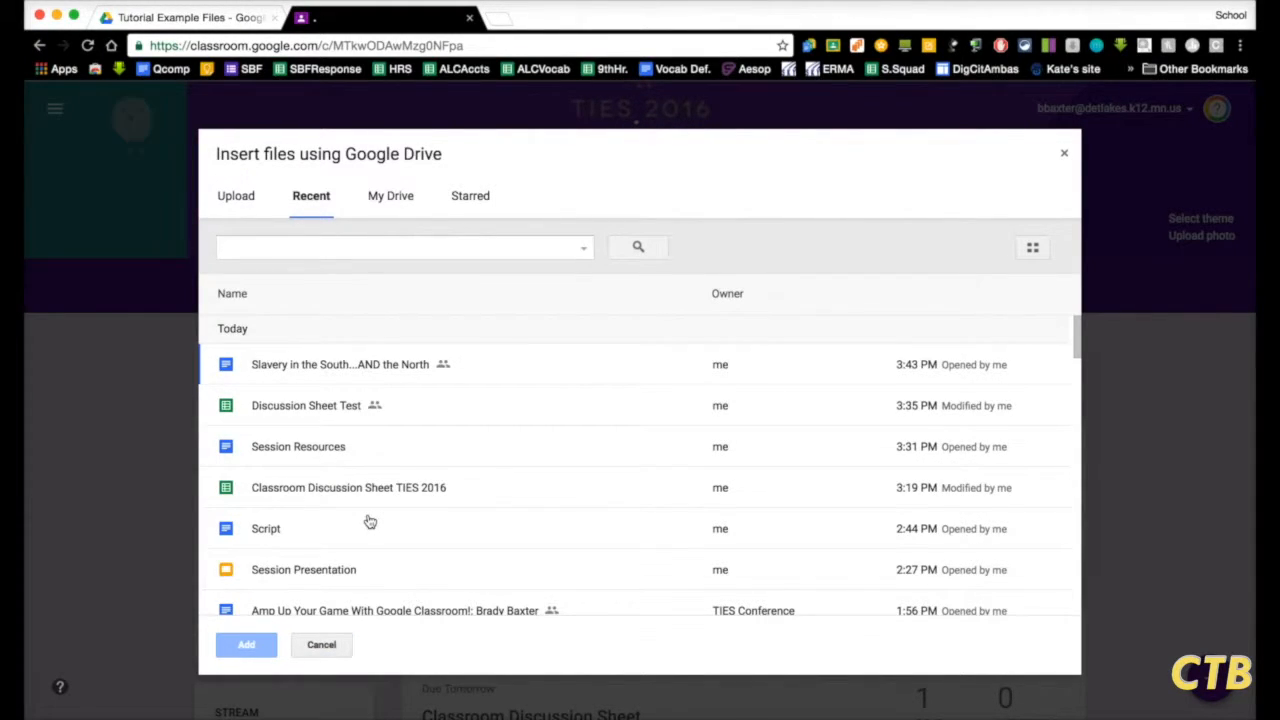
click(340, 364)
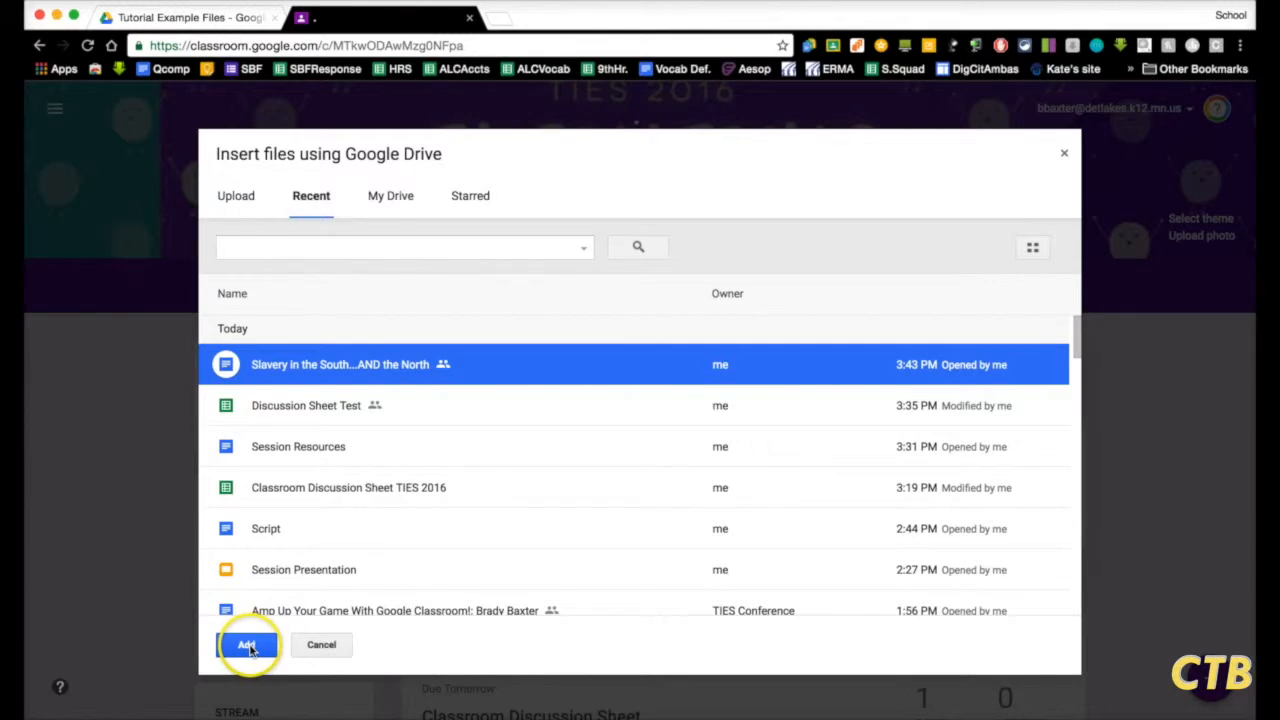
click(247, 644)
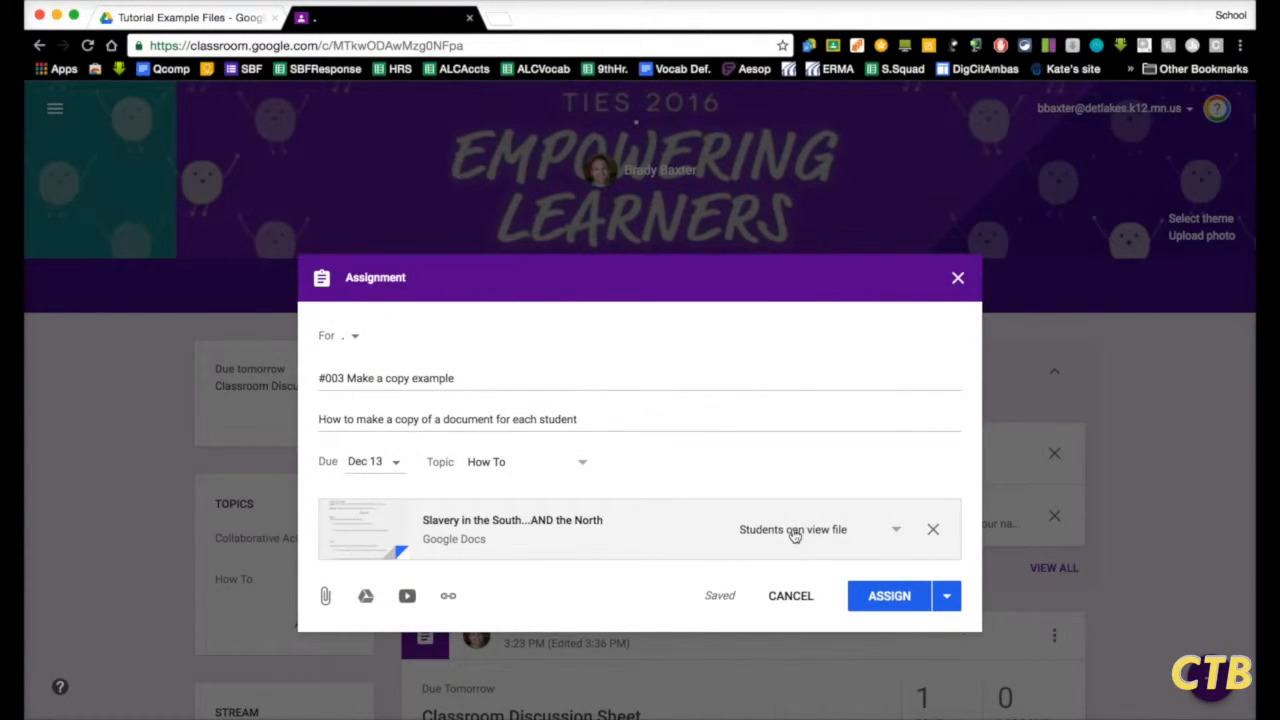
Set the attached doc to 'Make a copy for each student' and confirm assigning the post.
click(818, 529)
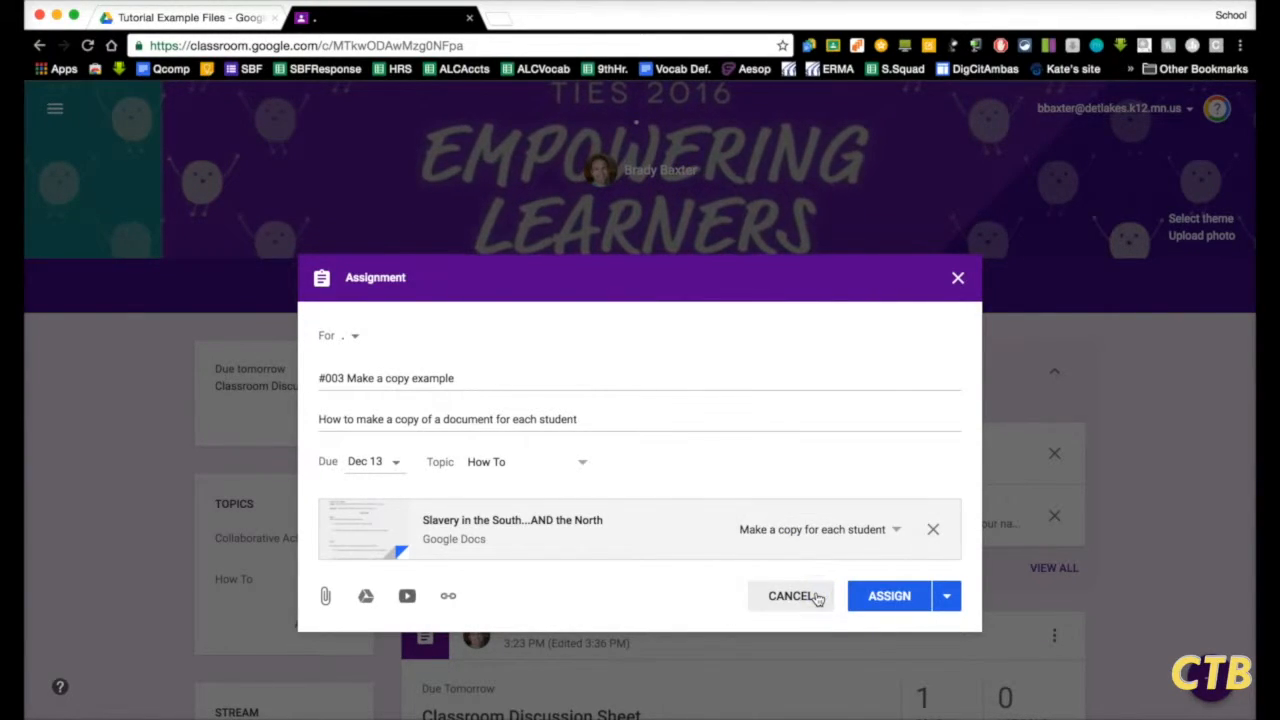
click(888, 595)
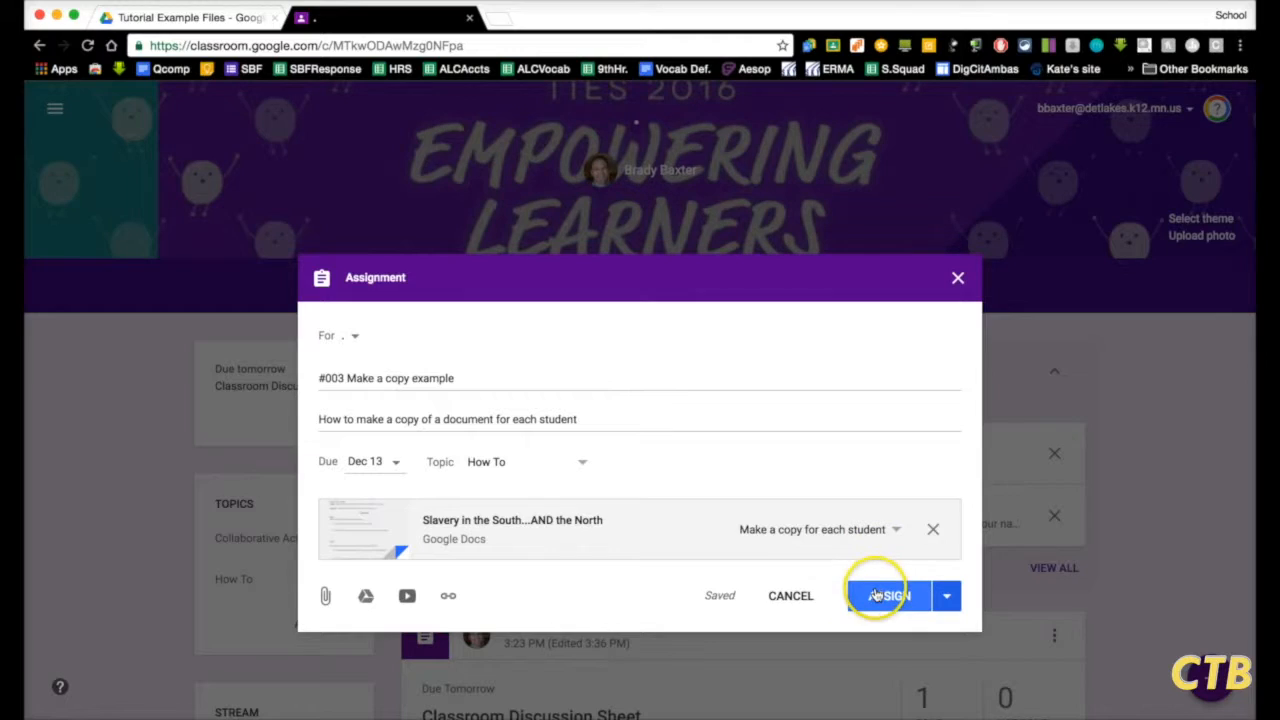
click(888, 596)
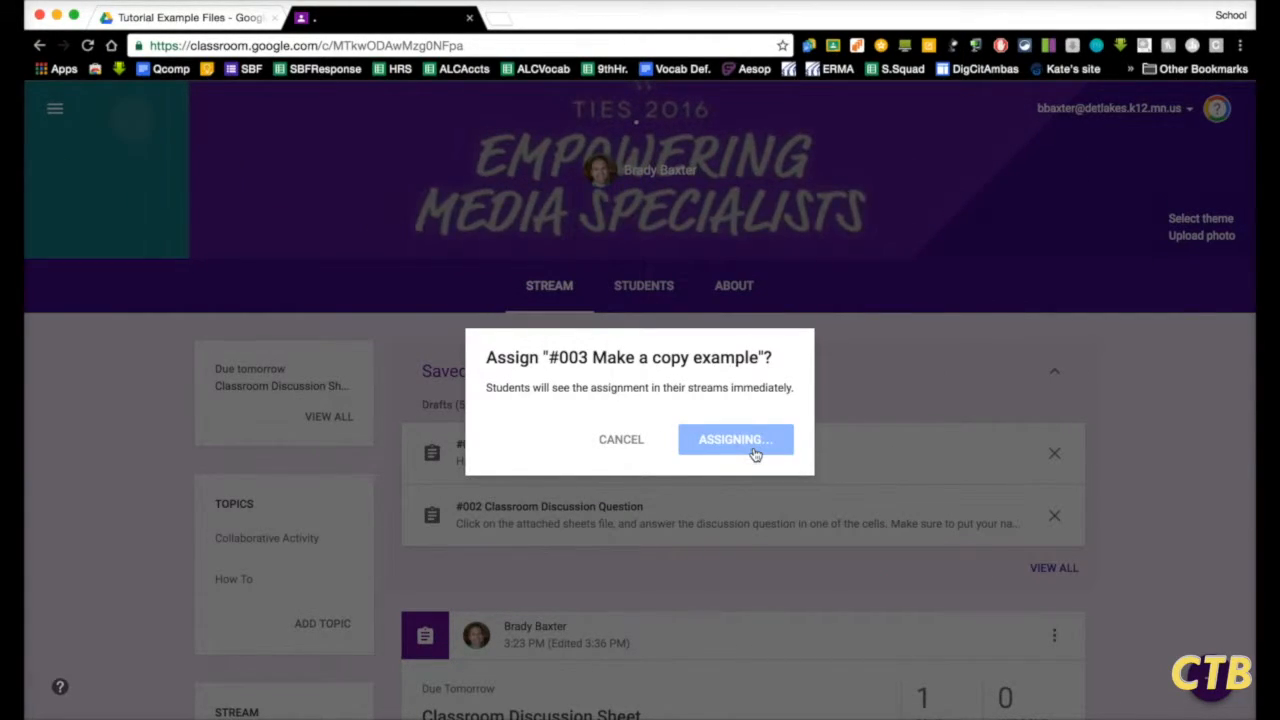
click(735, 439)
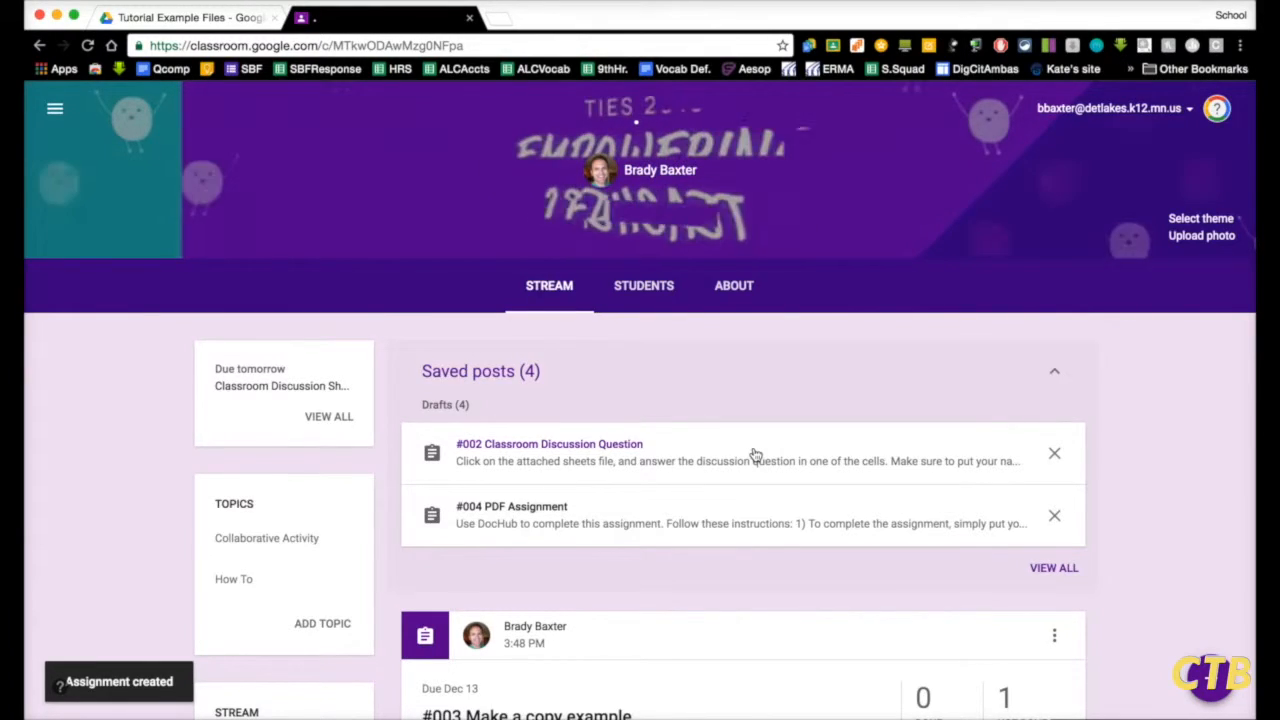